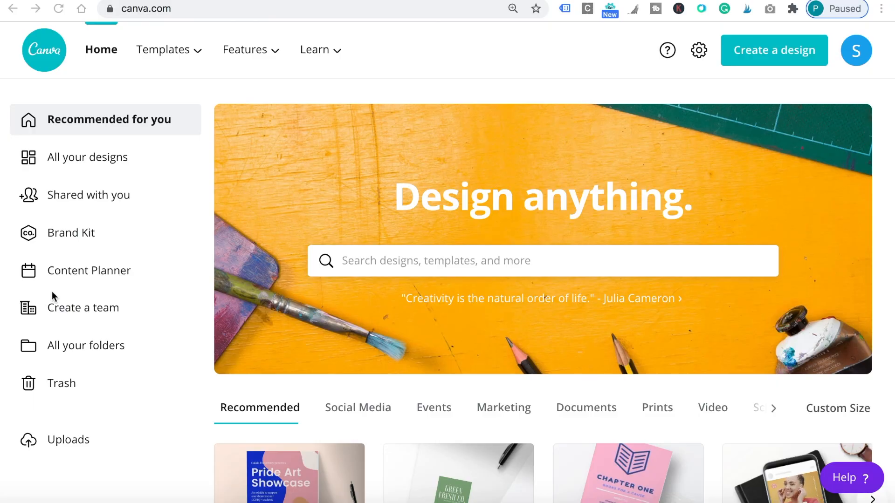
{"action": "mouse_move", "coordinate": [100, 277]}
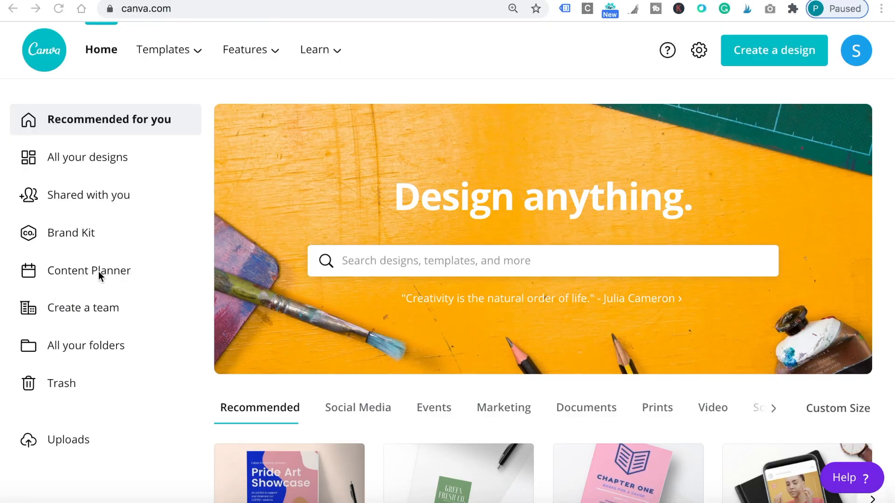
Open the Content Planner, browse to December 2020 and back, then scroll October 2020 to Oct 30.
{"action": "left_click", "coordinate": [89, 270]}
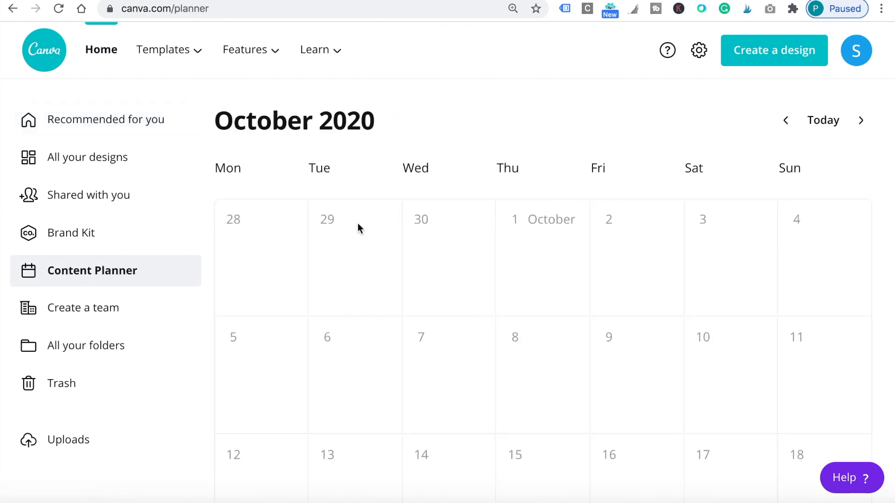
{"action": "scroll", "scroll_direction": "down", "scroll_amount": 3}
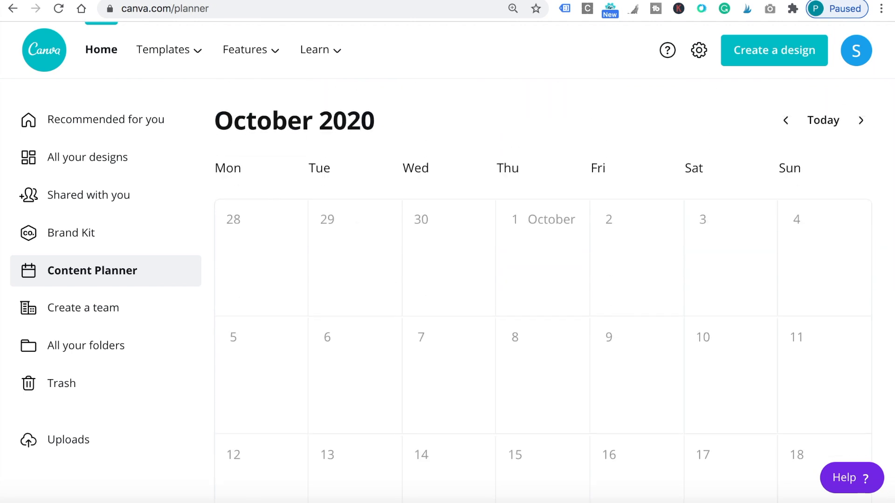
{"action": "left_click", "coordinate": [861, 120]}
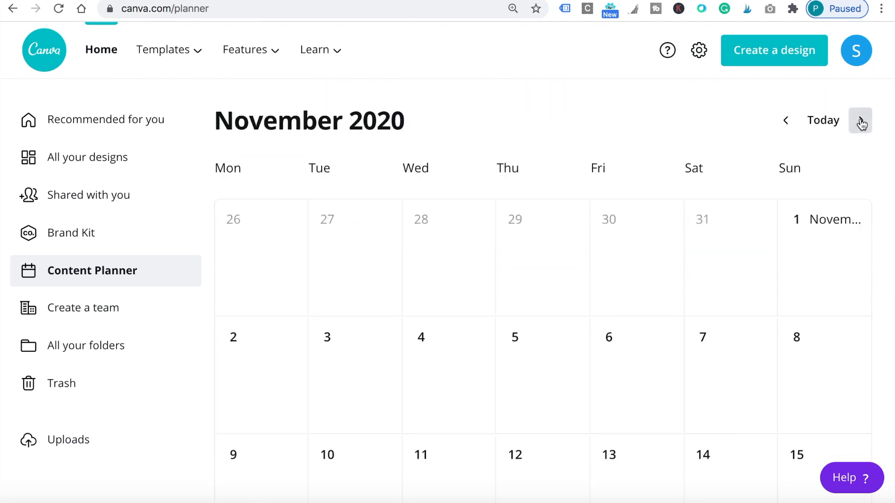
{"action": "left_click", "coordinate": [860, 121]}
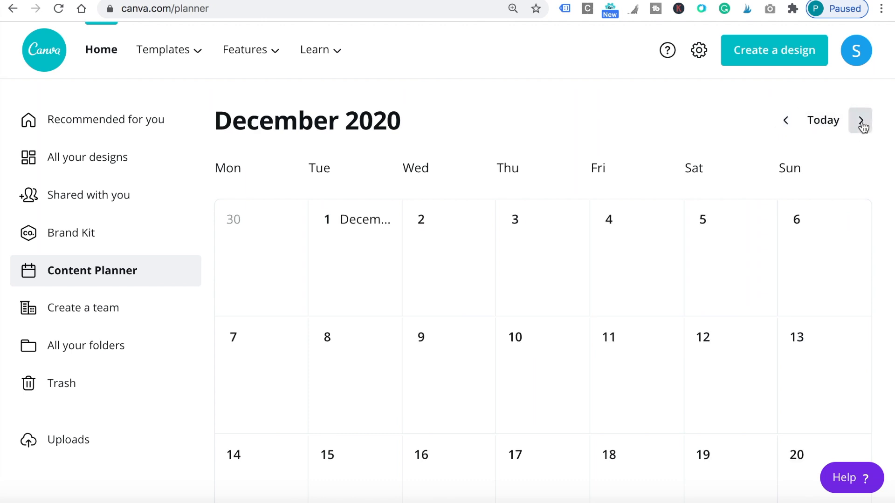
{"action": "left_click", "coordinate": [785, 120]}
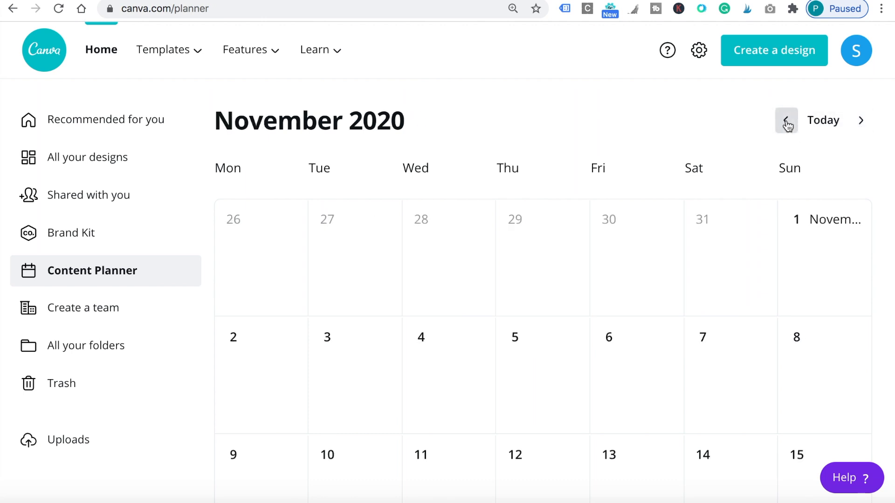
{"action": "left_click", "coordinate": [786, 120]}
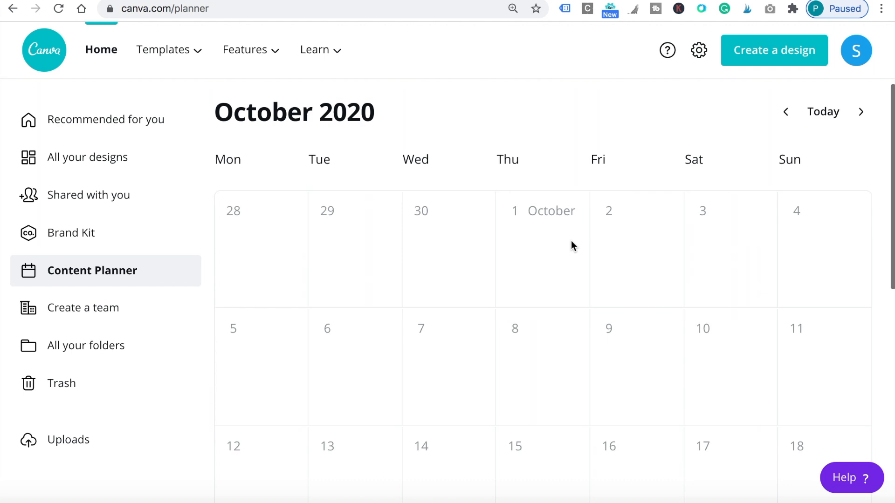
{"action": "scroll", "scroll_direction": "down", "scroll_amount": 3}
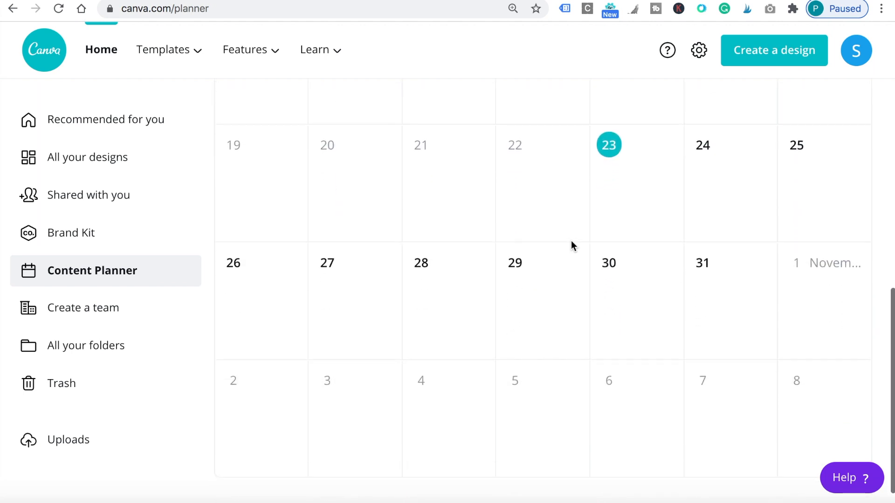
{"action": "mouse_move", "coordinate": [664, 262]}
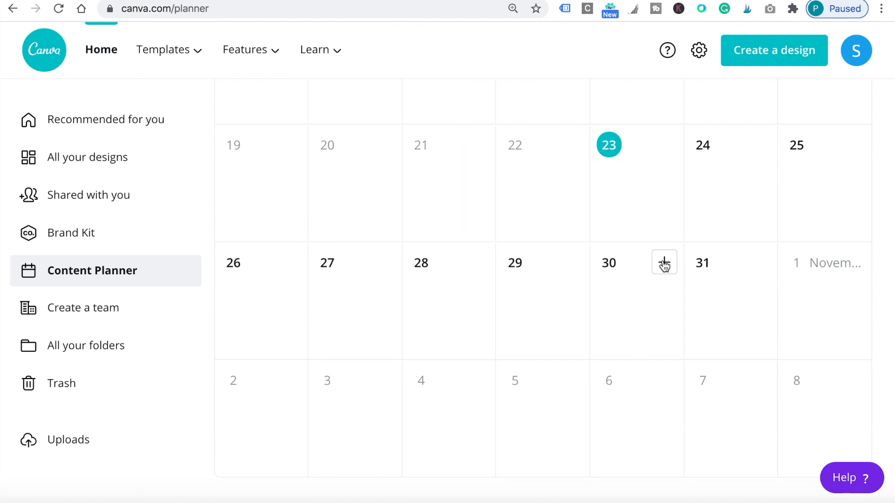
Create a custom-dimensions blank design from the October 30 calendar day.
{"action": "left_click", "coordinate": [663, 263]}
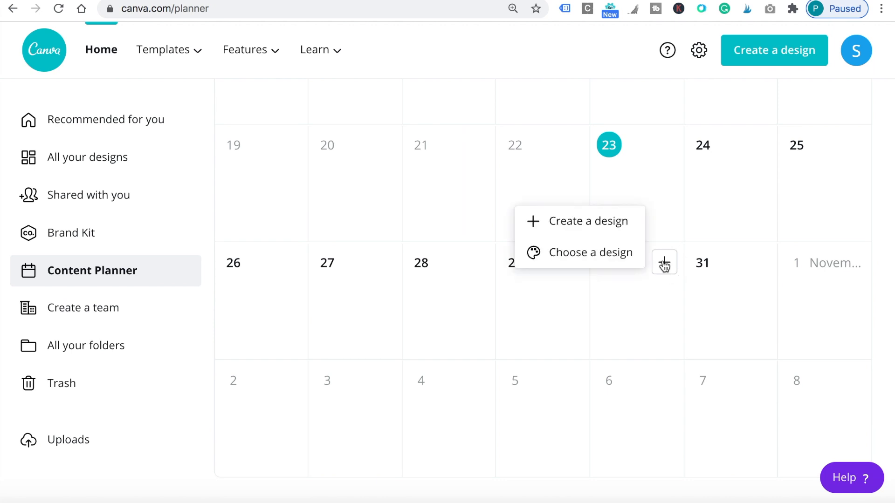
{"action": "mouse_move", "coordinate": [580, 252]}
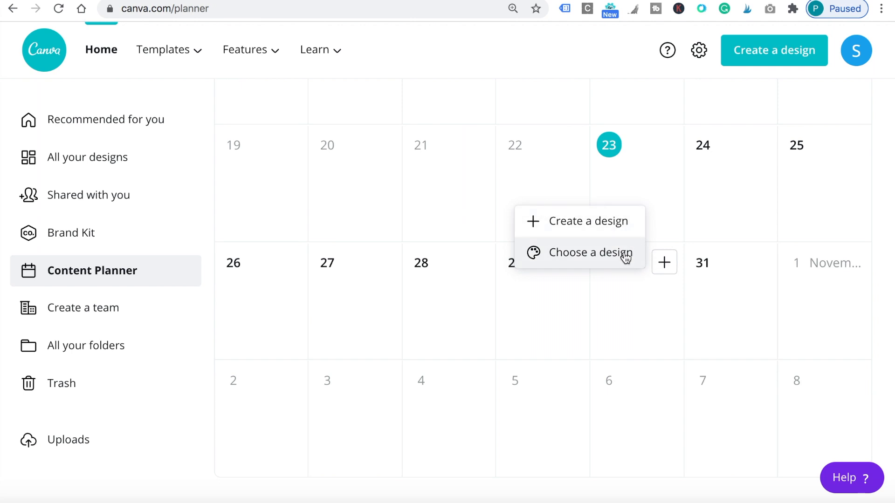
{"action": "mouse_move", "coordinate": [596, 221]}
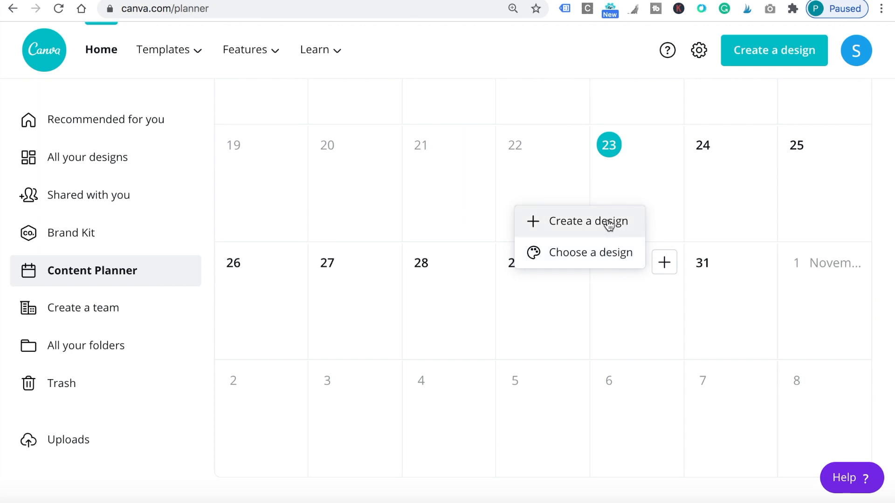
{"action": "left_click", "coordinate": [583, 222]}
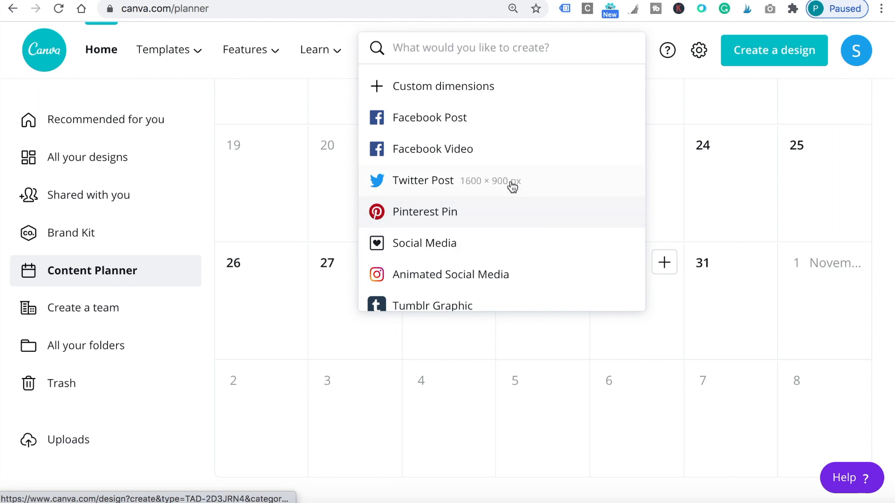
{"action": "scroll", "scroll_direction": "down", "scroll_amount": 3}
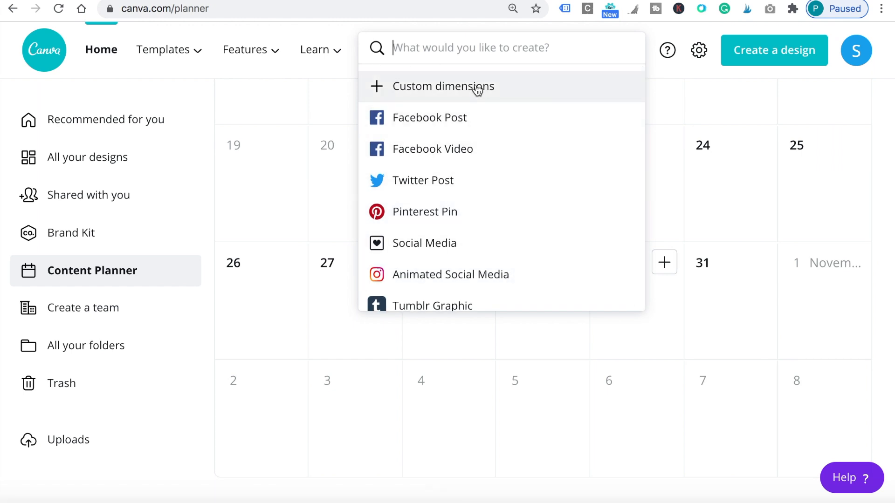
{"action": "left_click", "coordinate": [429, 118]}
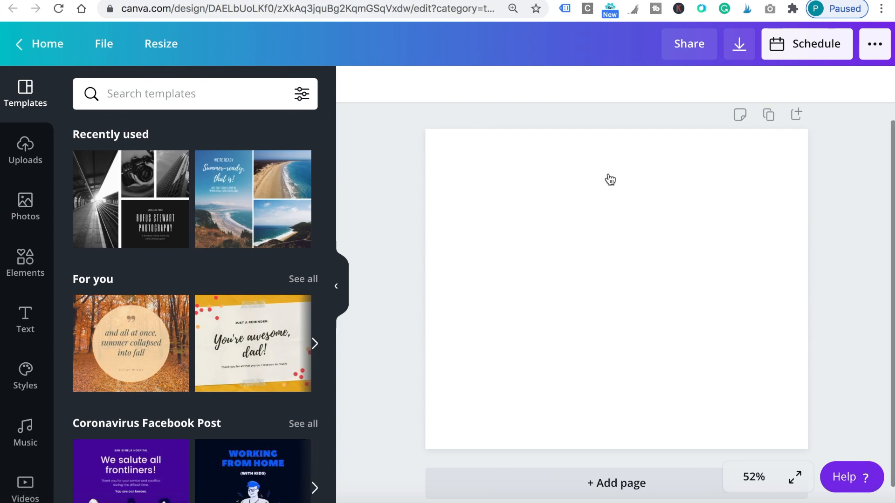
{"action": "mouse_move", "coordinate": [559, 201]}
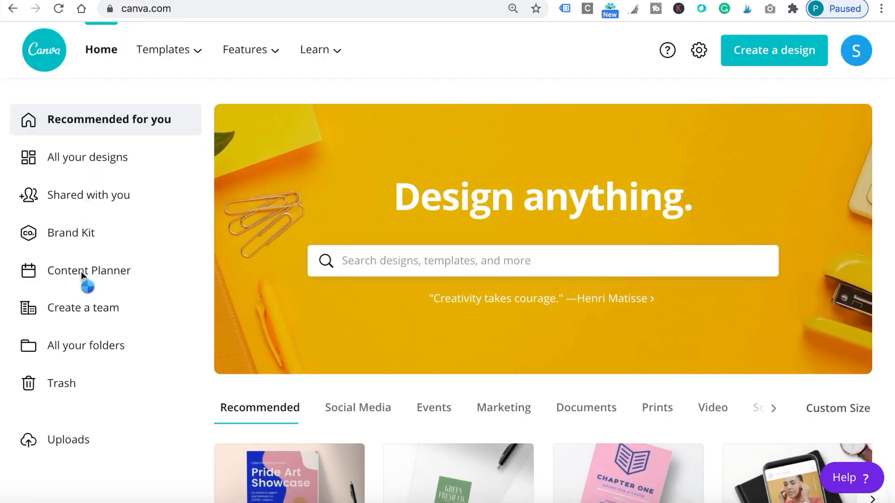
Reopen the Content Planner and add content to October 30.
{"action": "left_click", "coordinate": [89, 271]}
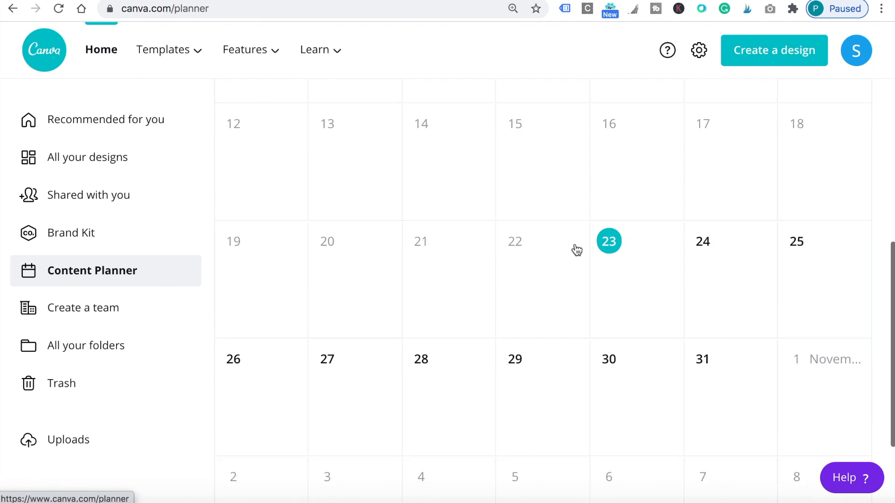
{"action": "scroll", "scroll_direction": "down", "scroll_amount": 3}
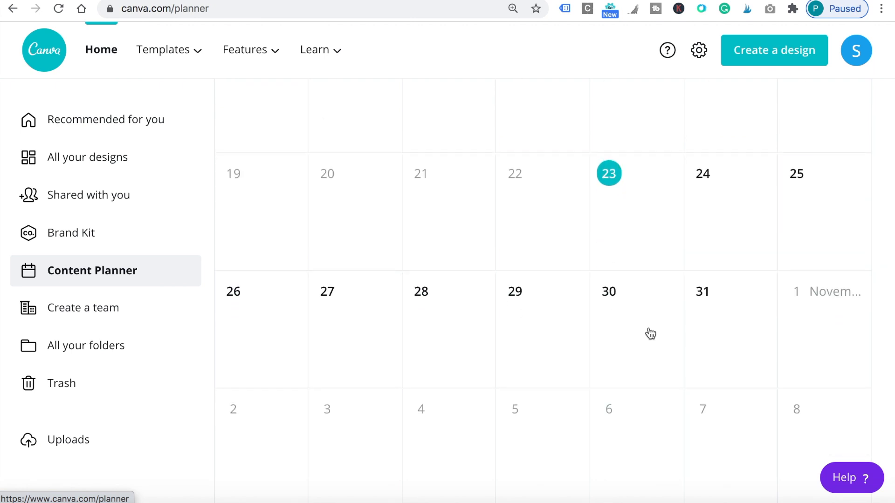
{"action": "left_click", "coordinate": [663, 291]}
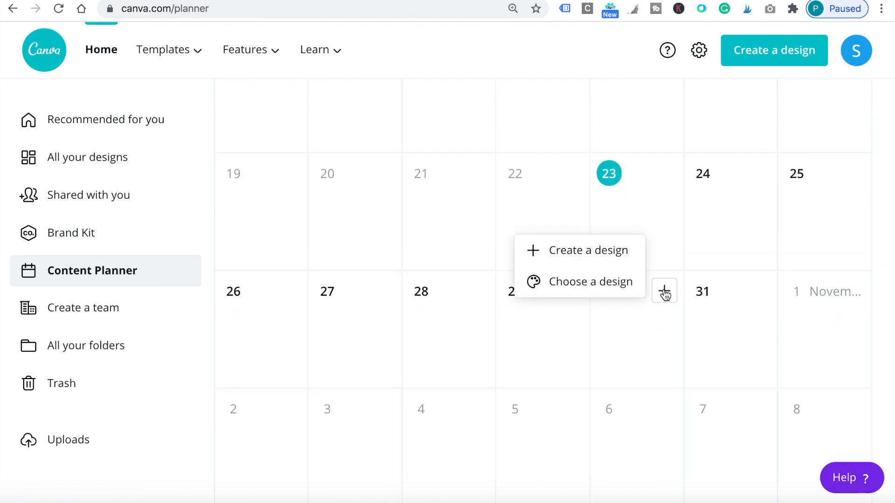
{"action": "mouse_move", "coordinate": [582, 281]}
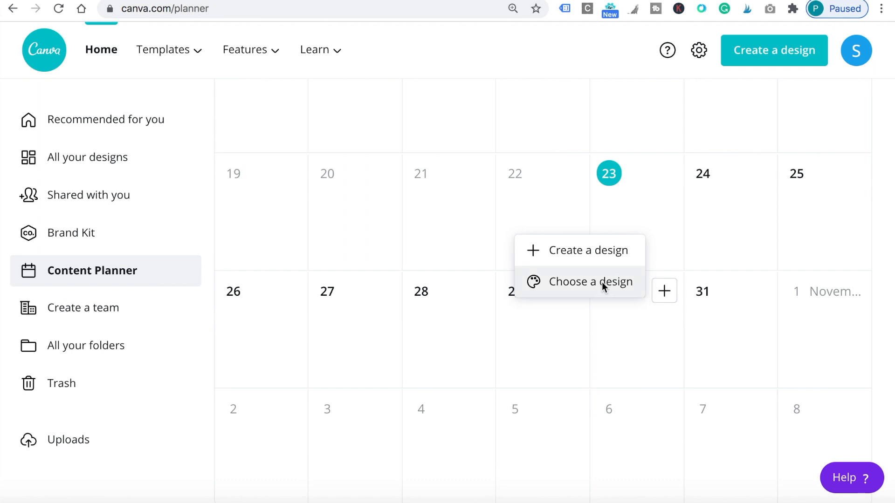
Choose the existing 'What will help you get more clients…' Instagram design from Recent designs.
{"action": "left_click", "coordinate": [591, 281]}
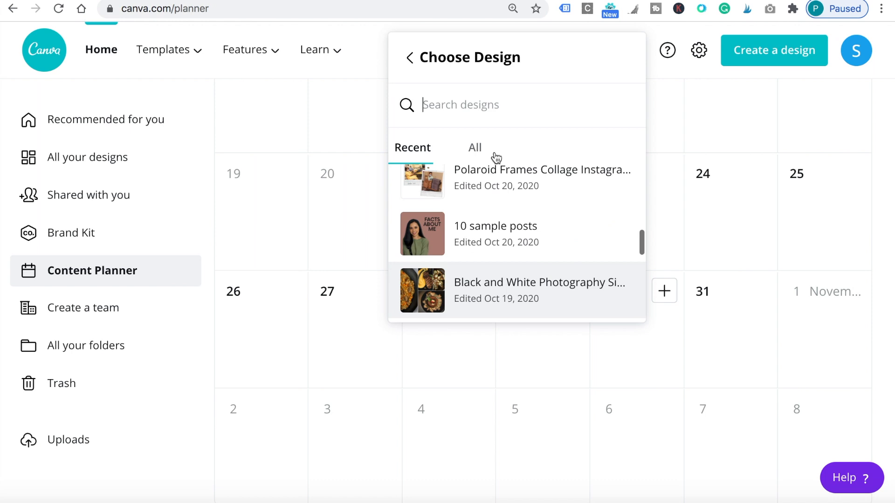
{"action": "left_click", "coordinate": [474, 147]}
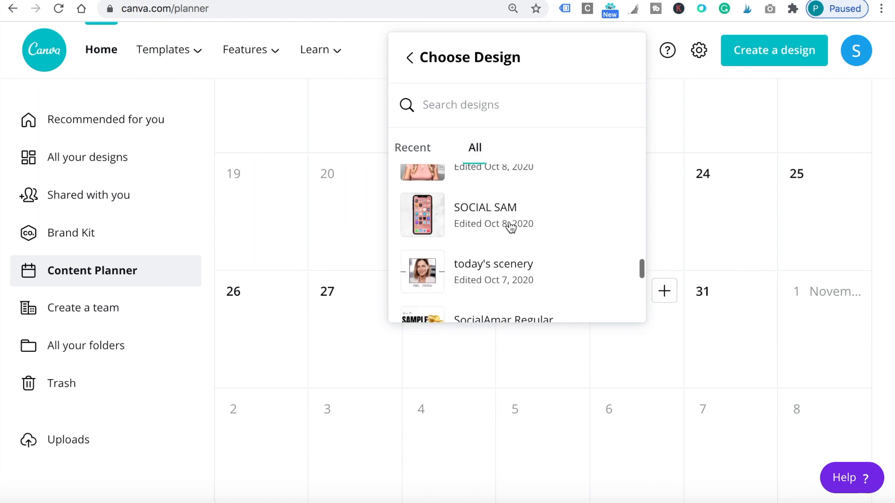
{"action": "left_click", "coordinate": [412, 148]}
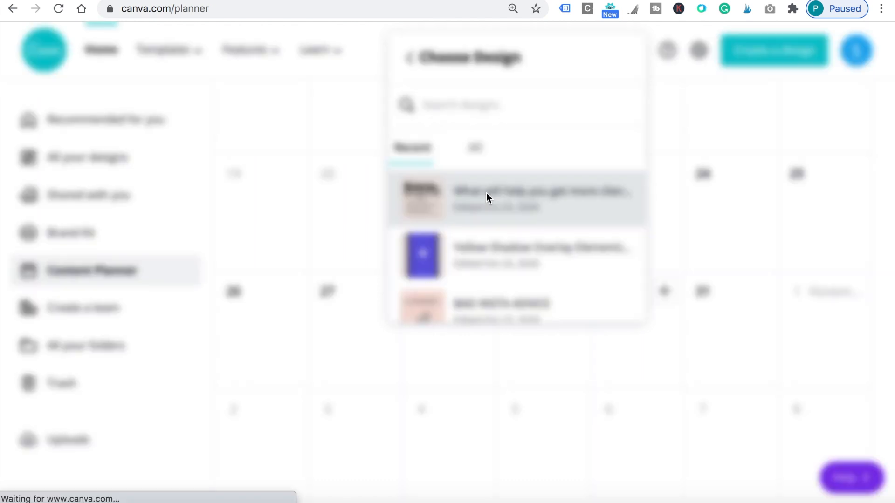
{"action": "left_click", "coordinate": [515, 199]}
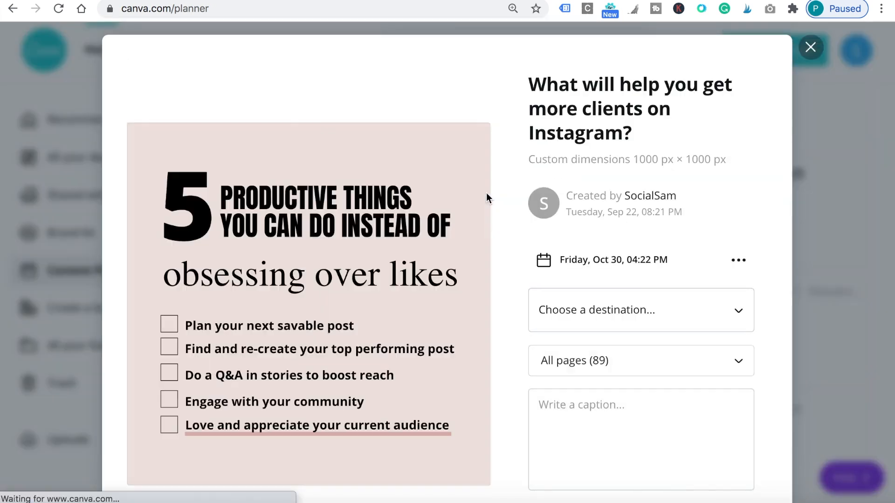
Set the post destination to Facebook Page and start connecting a Facebook account.
{"action": "scroll", "scroll_direction": "down", "scroll_amount": 3}
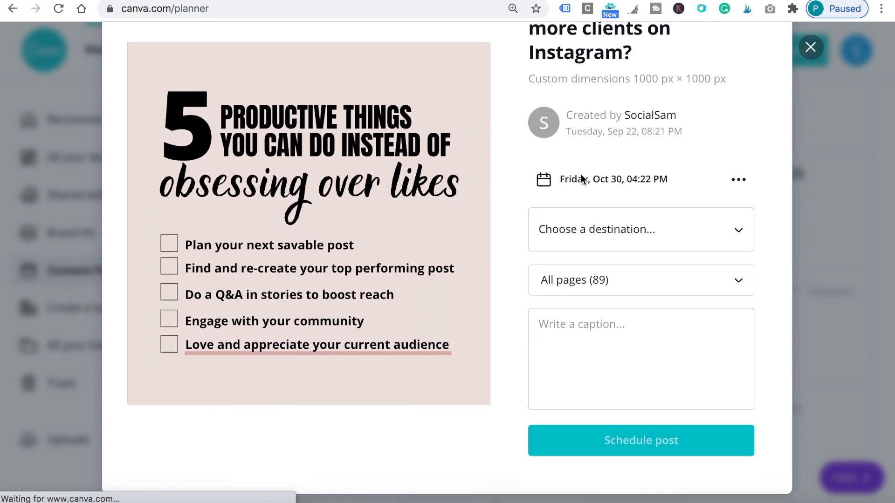
{"action": "left_click", "coordinate": [640, 229]}
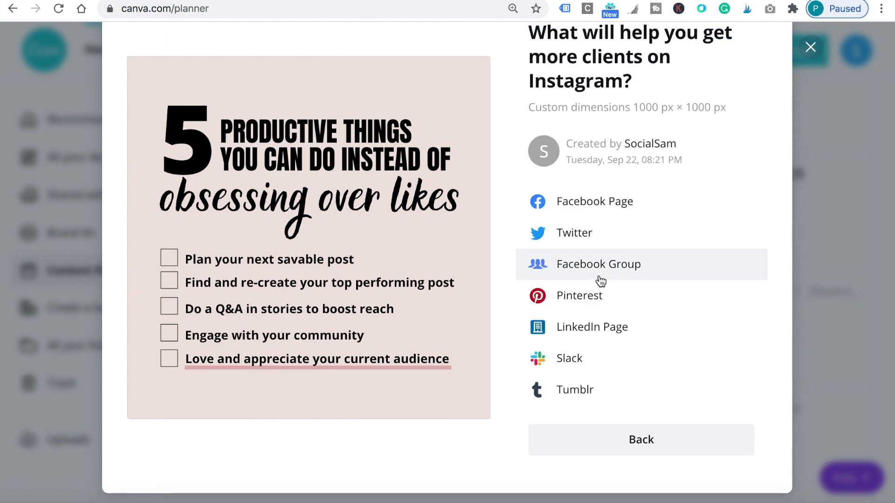
{"action": "mouse_move", "coordinate": [600, 206]}
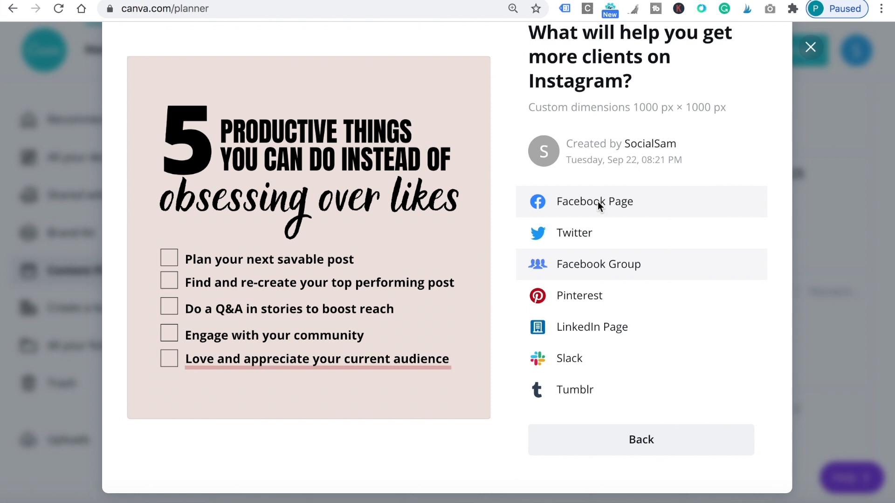
{"action": "left_click", "coordinate": [595, 200]}
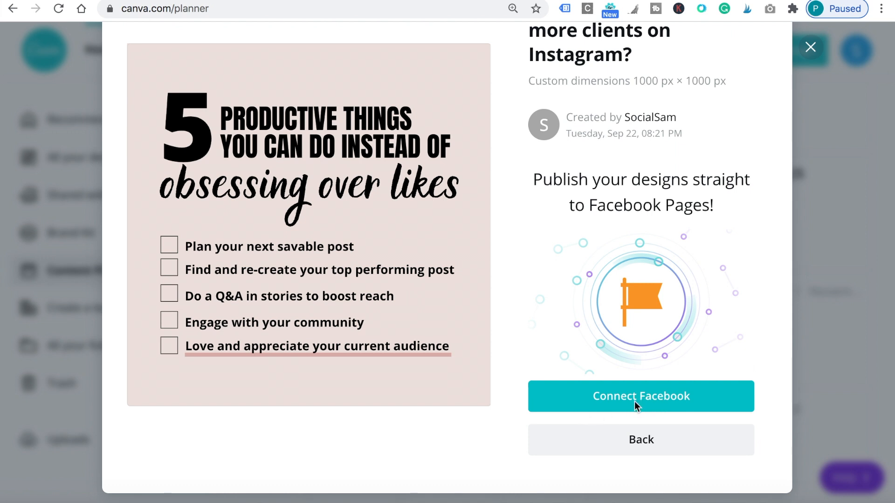
{"action": "left_click", "coordinate": [640, 396]}
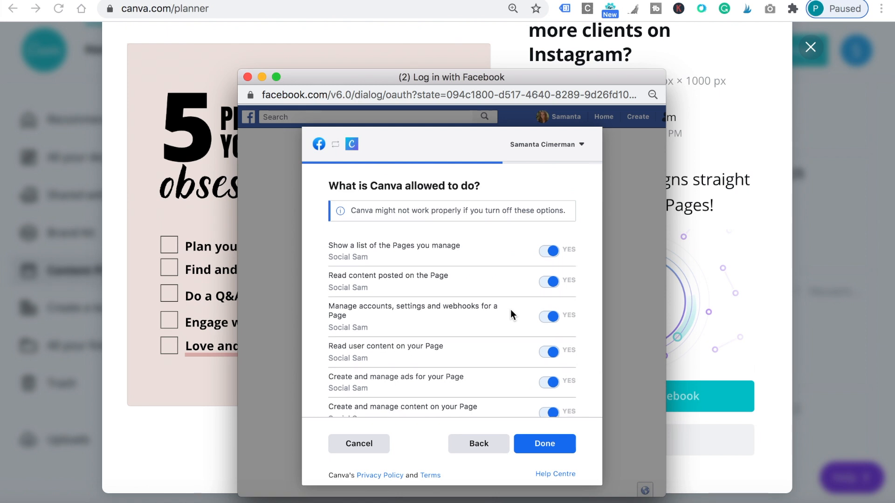
Keep all Canva Page permissions set to YES and finish the Facebook connection.
{"action": "scroll", "scroll_direction": "down", "scroll_amount": 3}
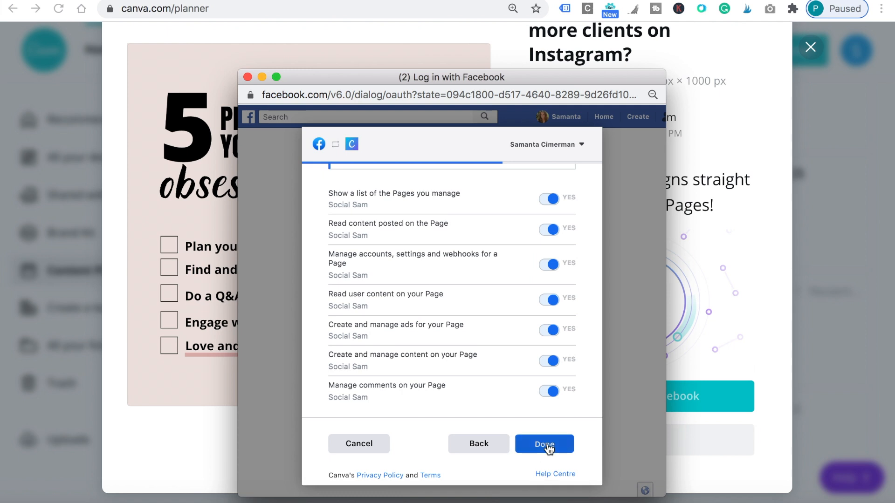
{"action": "left_click", "coordinate": [543, 444]}
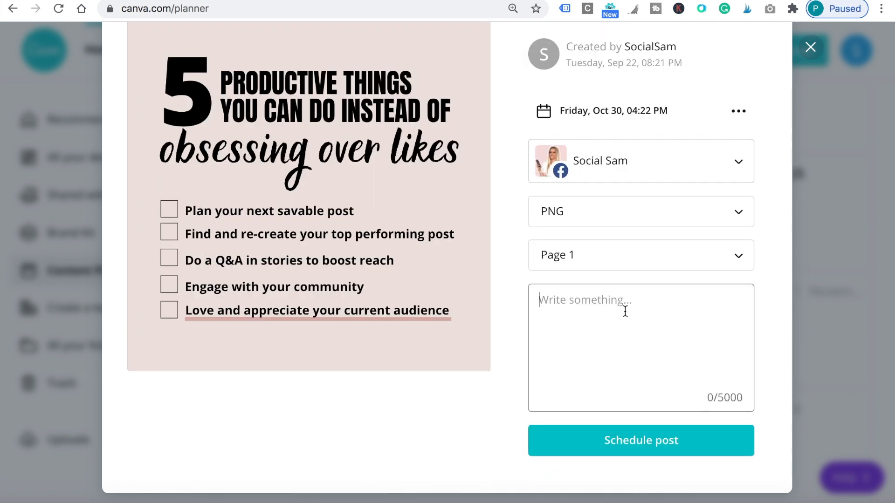
Enter the caption 'Enter the caption here :)' for the Facebook post.
{"action": "type", "text": "Enter the caotu"}
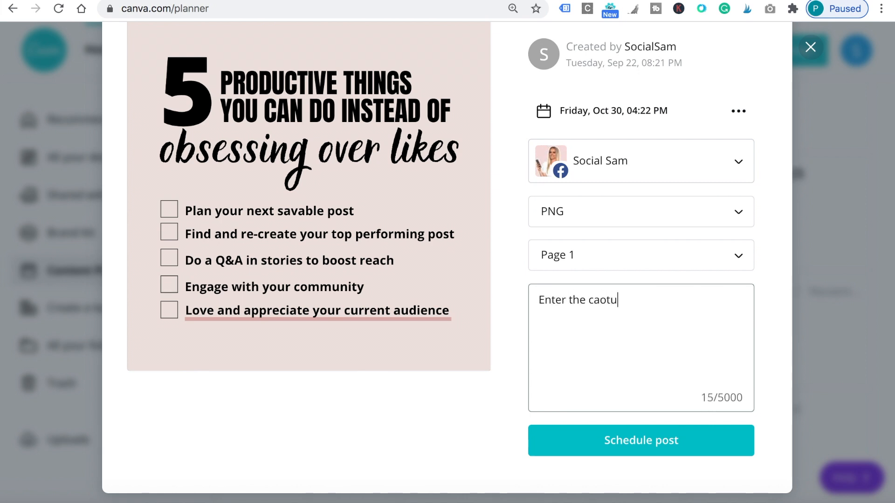
{"action": "key", "text": "Backspace"}
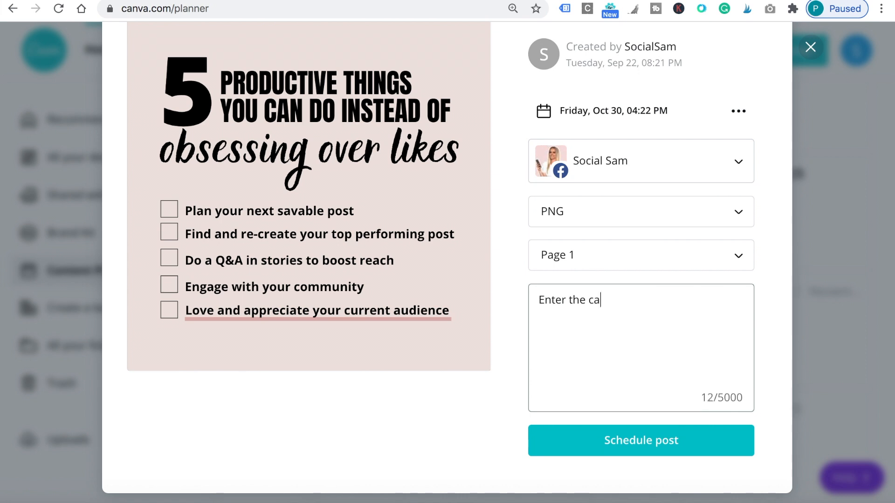
{"action": "type", "text": "ption"}
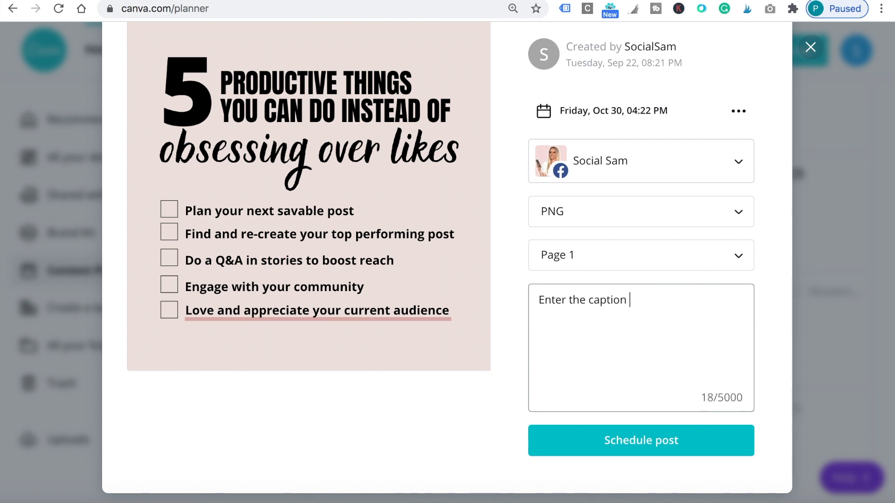
{"action": "type", "text": "here :)"}
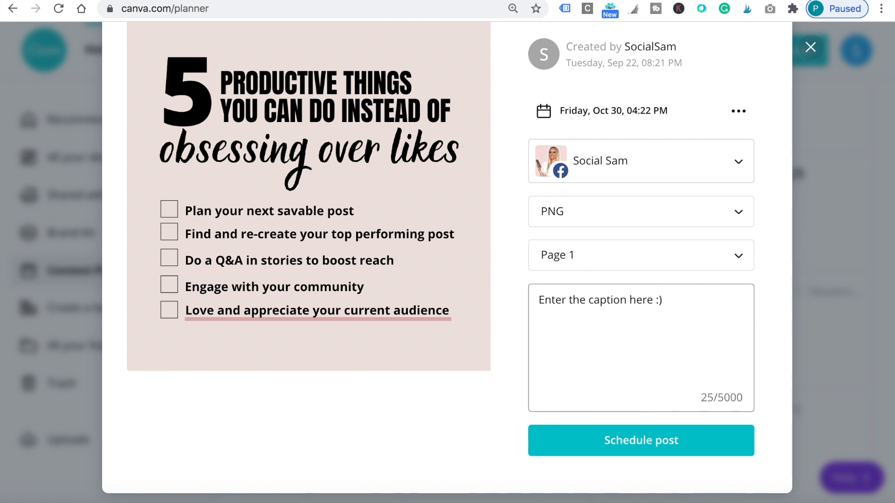
{"action": "left_click", "coordinate": [600, 300]}
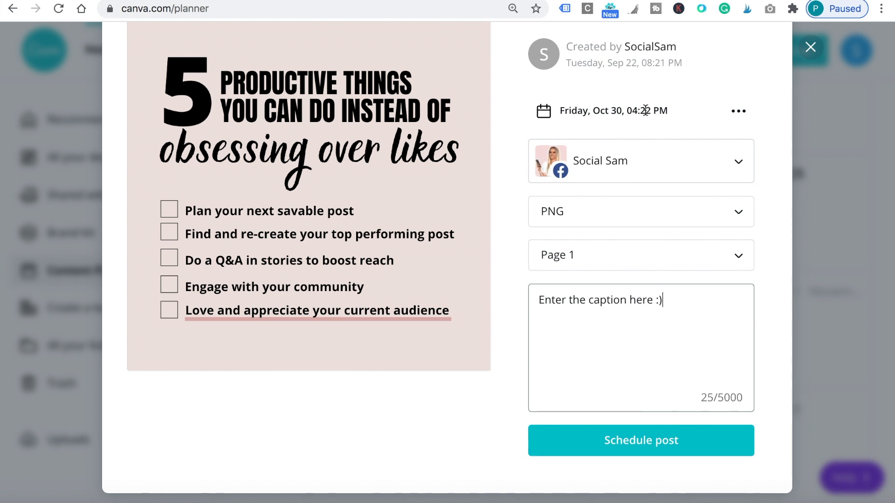
Confirm the Oct 30, 04:22 PM date and schedule the post.
{"action": "left_click", "coordinate": [613, 110]}
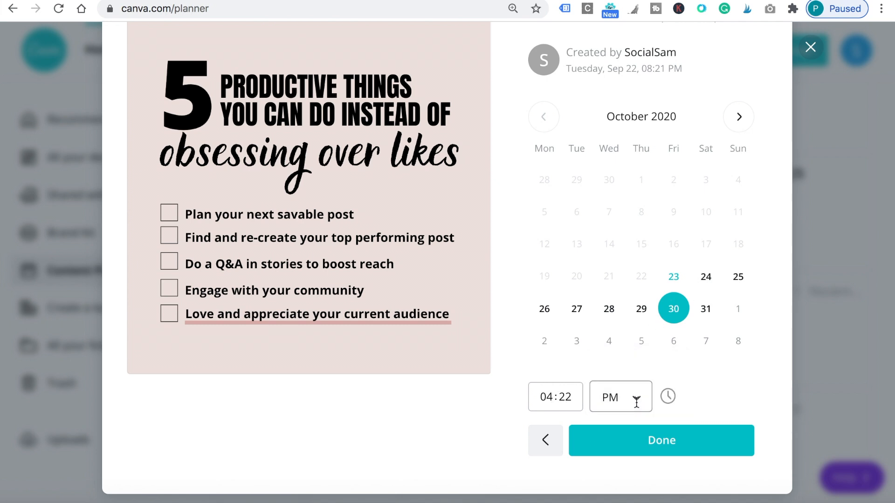
{"action": "left_click", "coordinate": [661, 440]}
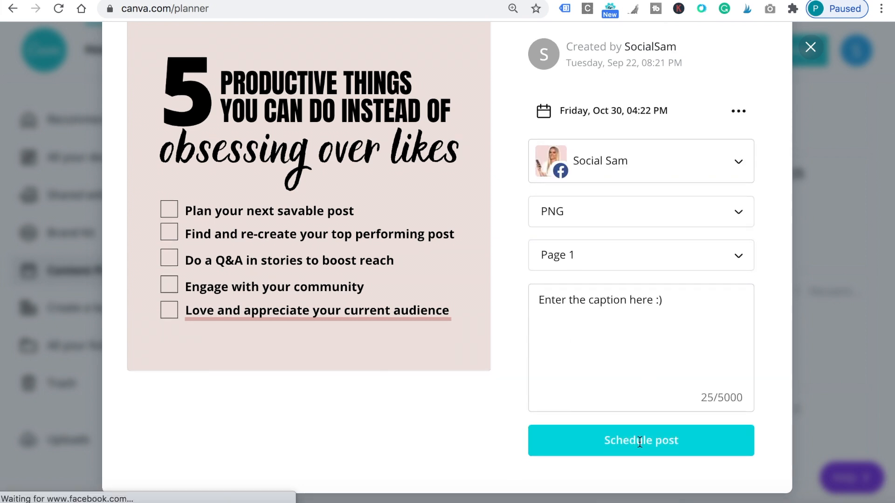
{"action": "left_click", "coordinate": [640, 440]}
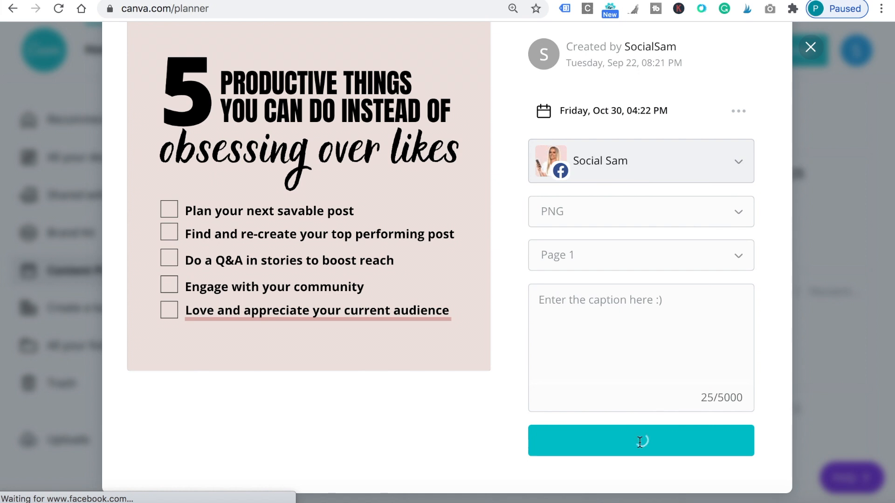
{"action": "left_click", "coordinate": [640, 440]}
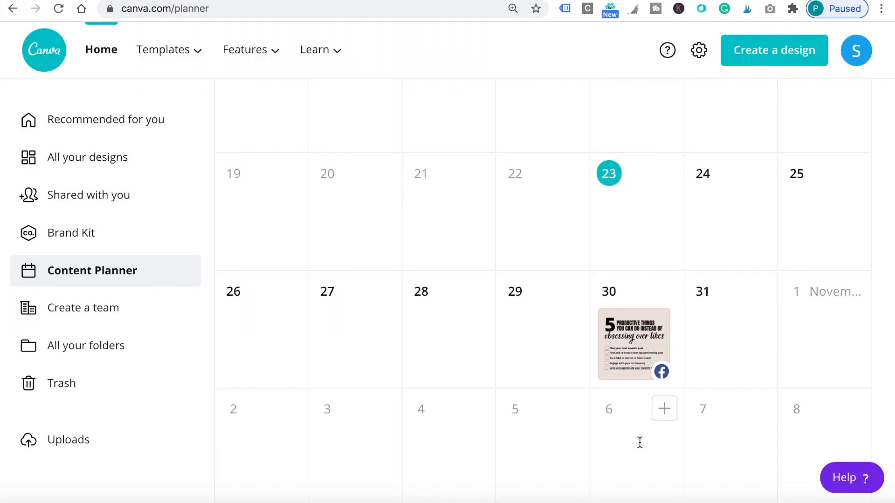
{"action": "mouse_move", "coordinate": [640, 340]}
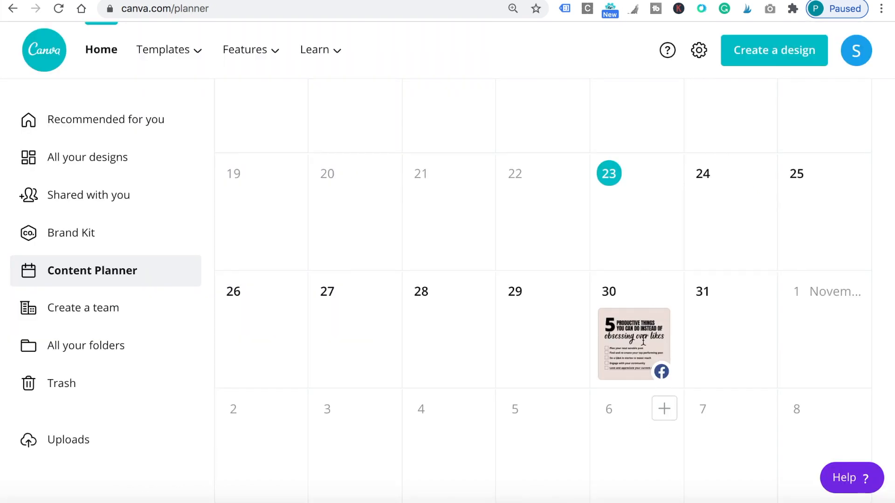
Open the Oct 30 scheduled Facebook post and show its October 2020 date picker.
{"action": "scroll", "scroll_direction": "down", "scroll_amount": 3}
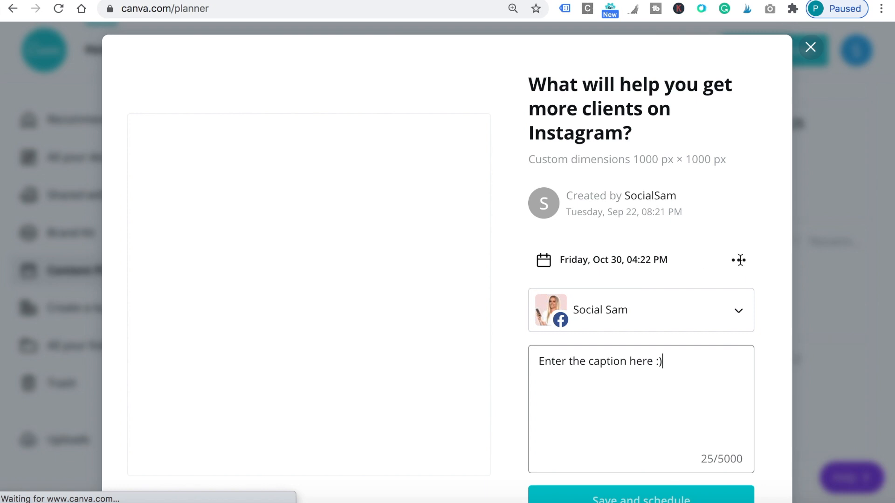
{"action": "left_click", "coordinate": [613, 260]}
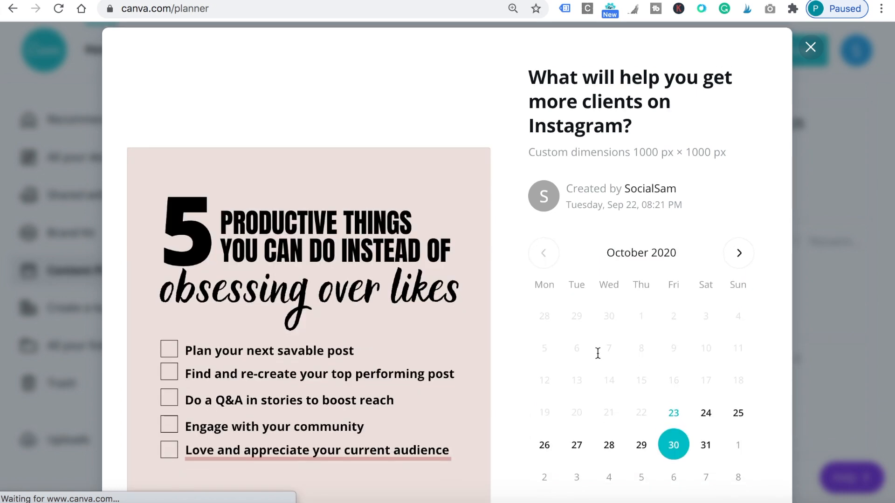